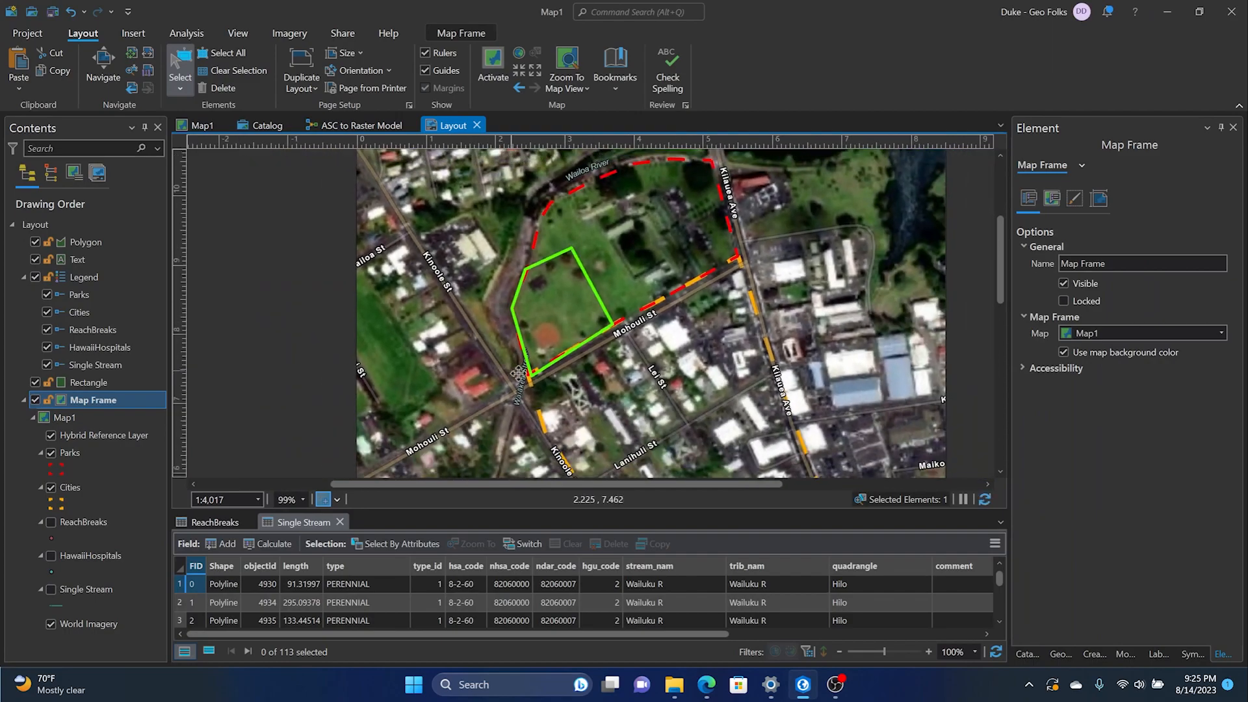
mouse_move(601, 311)
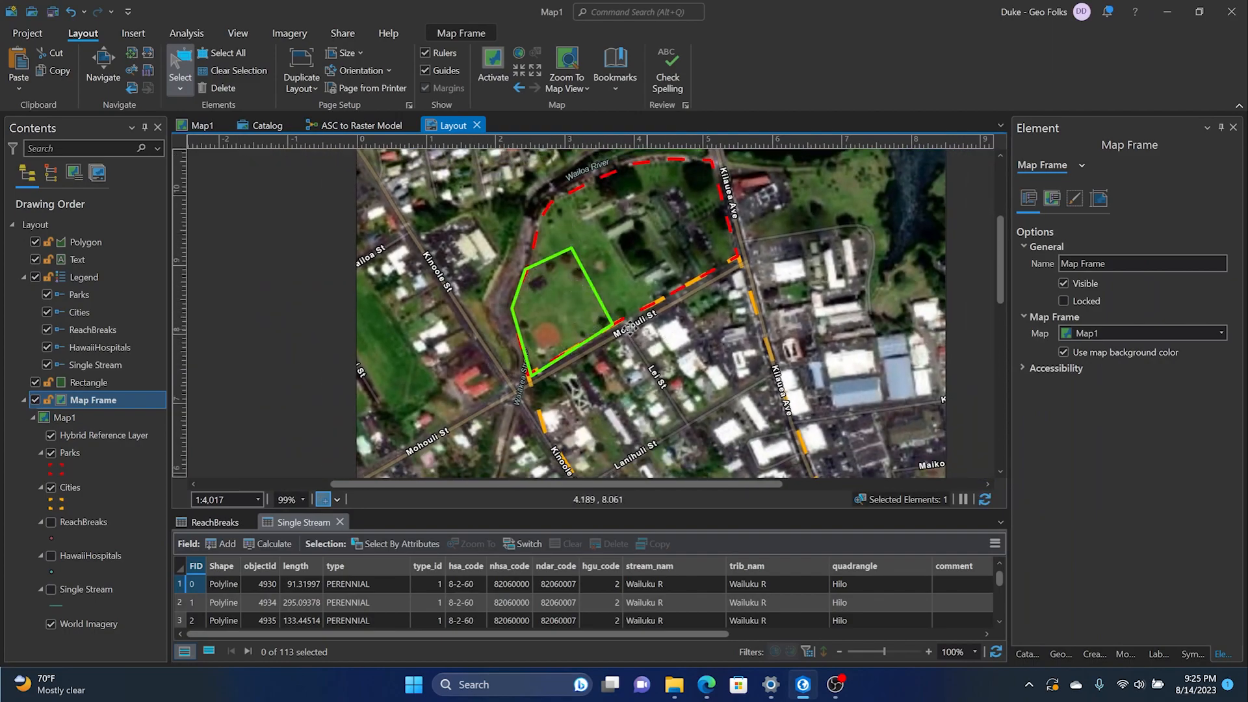
Change the polygon graphic's fill layer from Solid fill to Hatched fill with 1 pt hatch lines
right_click(557, 319)
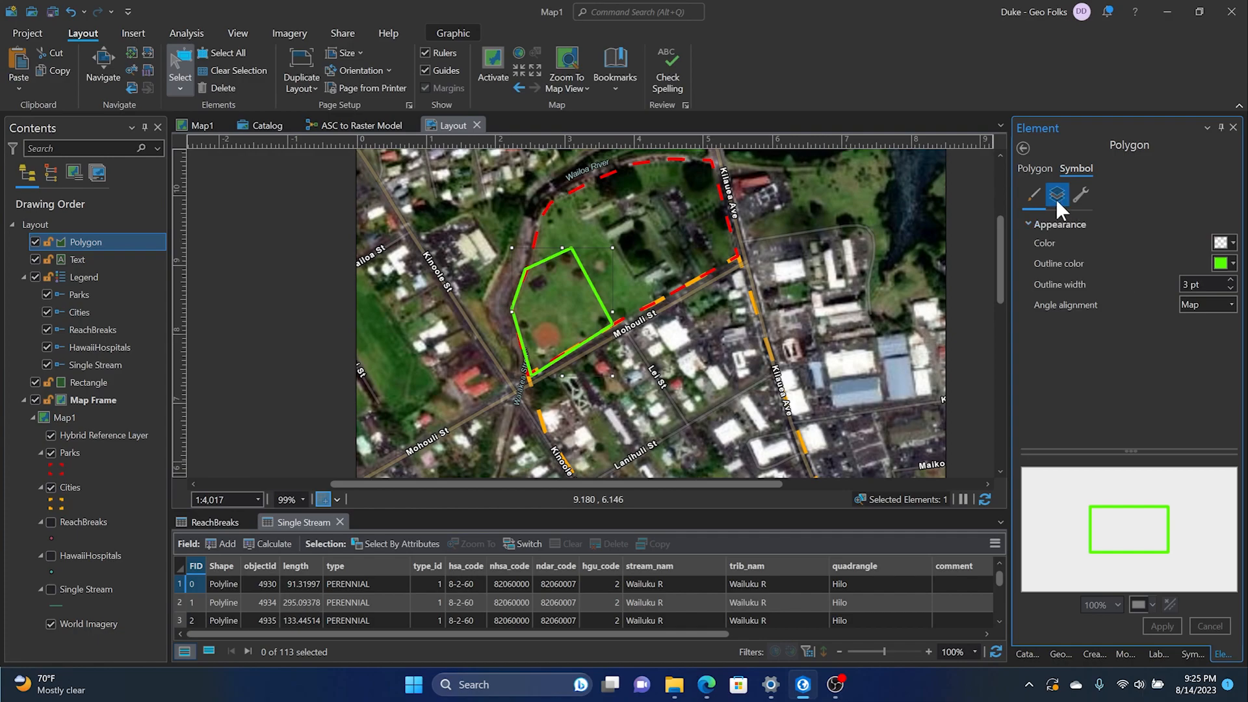
left_click(1058, 197)
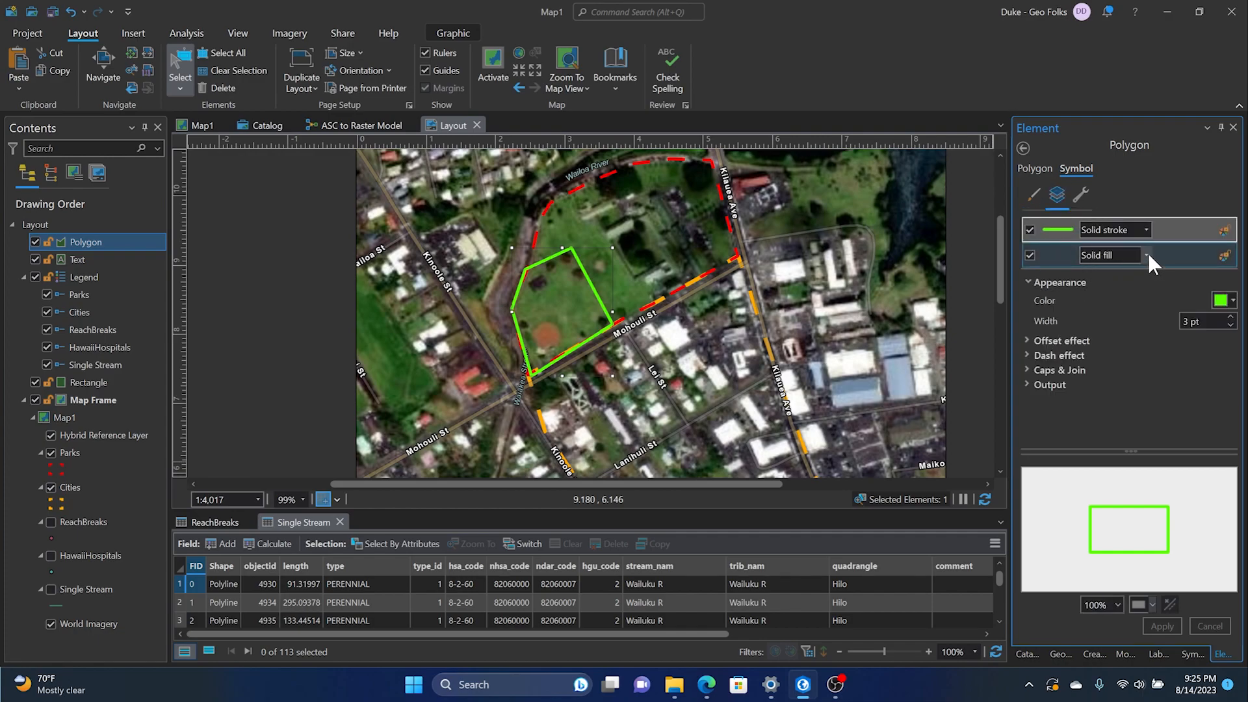
left_click(1109, 254)
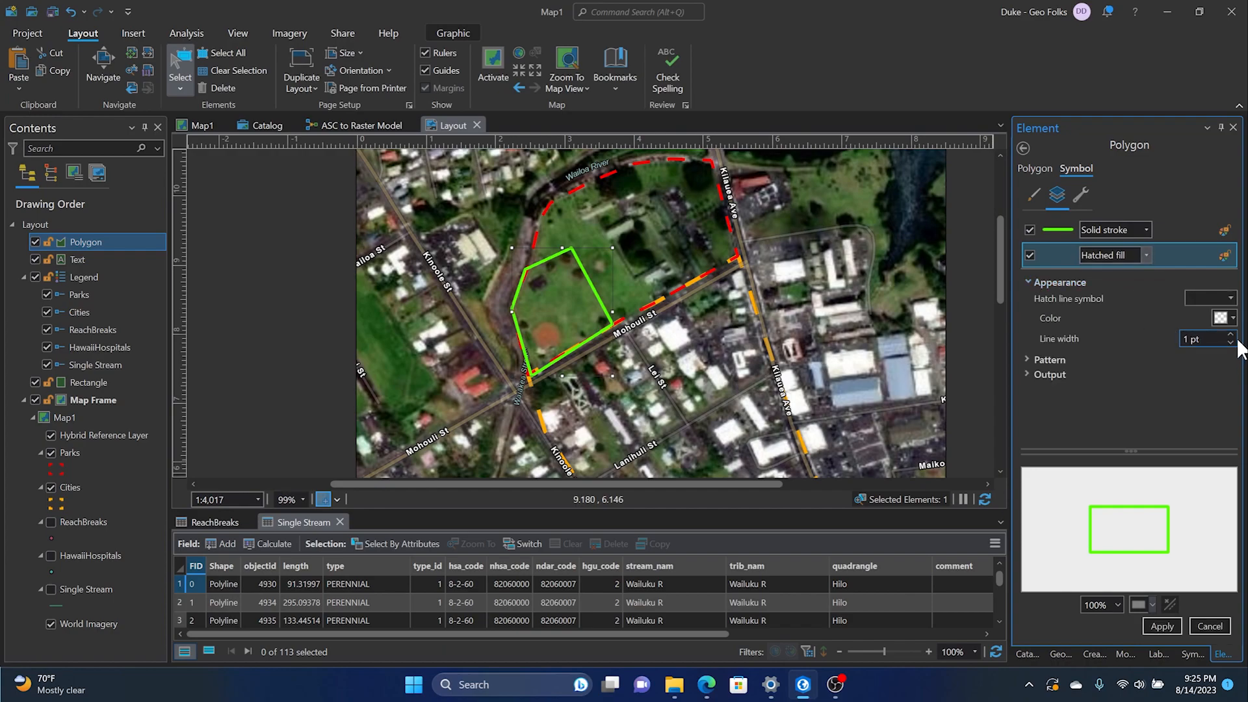
Apply the hatched fill so green diagonal hatching shows, then reselect the polygon graphic
left_click(1223, 317)
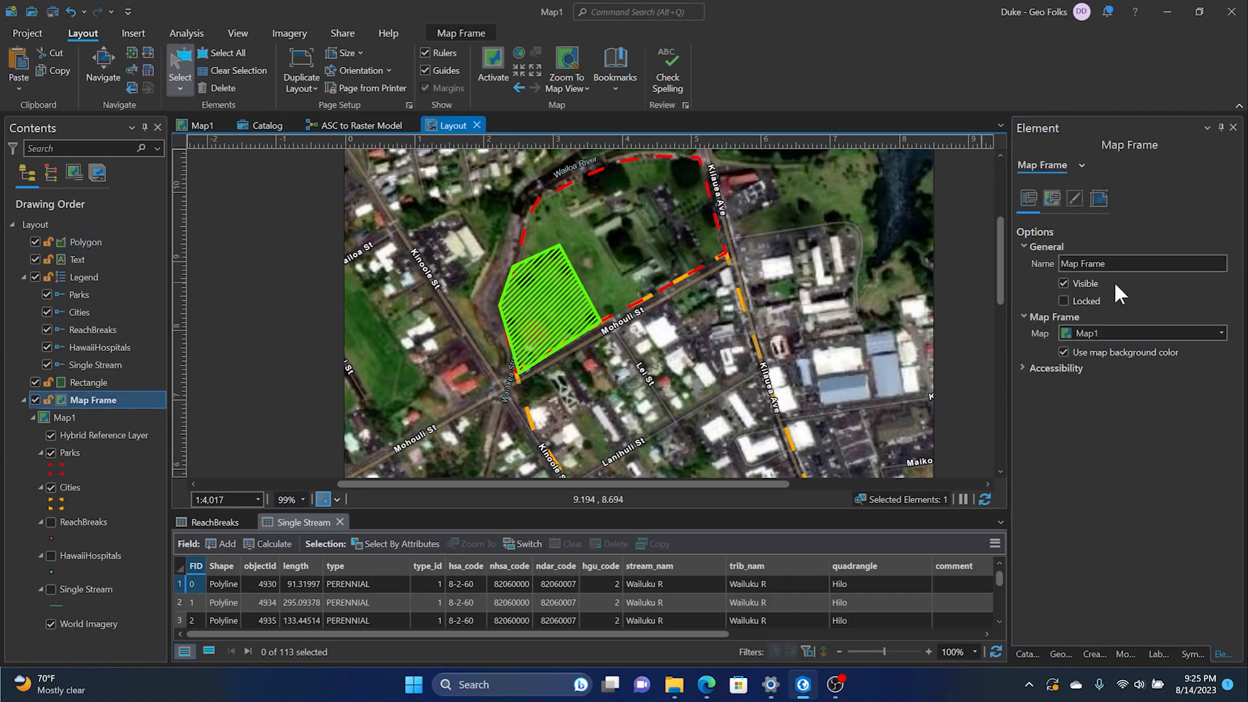
left_click(85, 242)
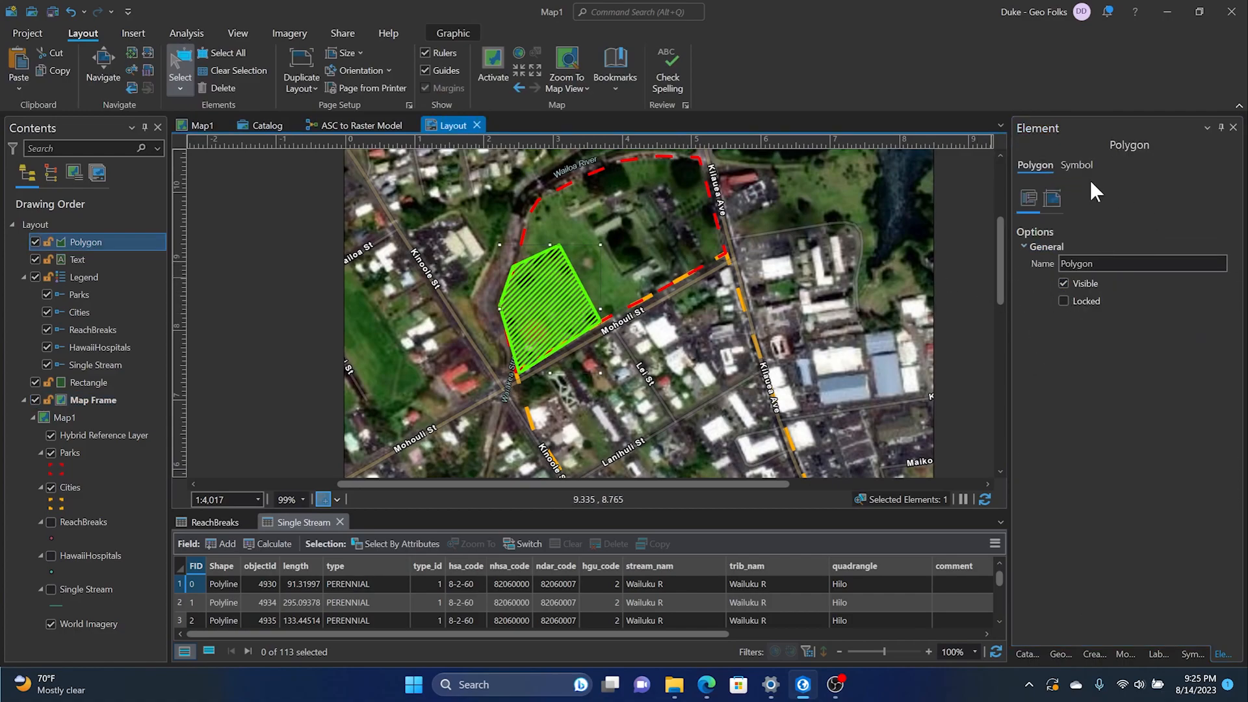
Make the hatch lines blue and 2 pt wide, keeping the green outline
left_click(1075, 165)
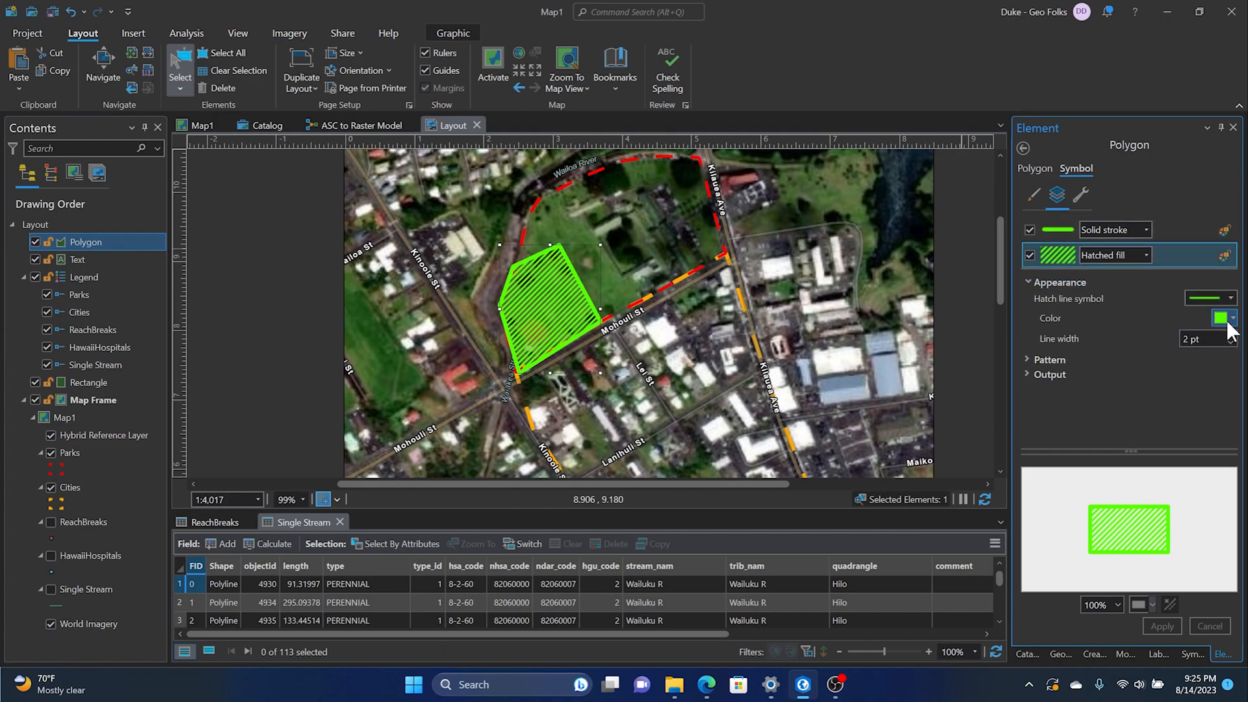
left_click(1226, 317)
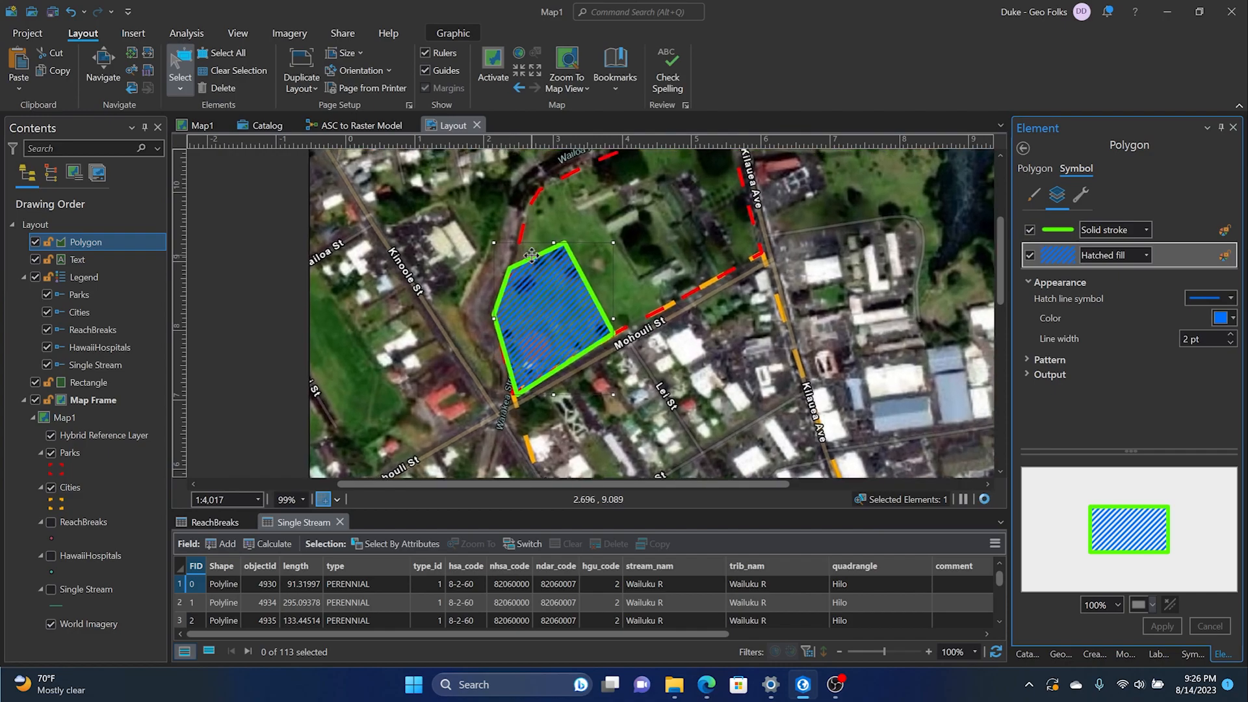
scroll("down", 3)
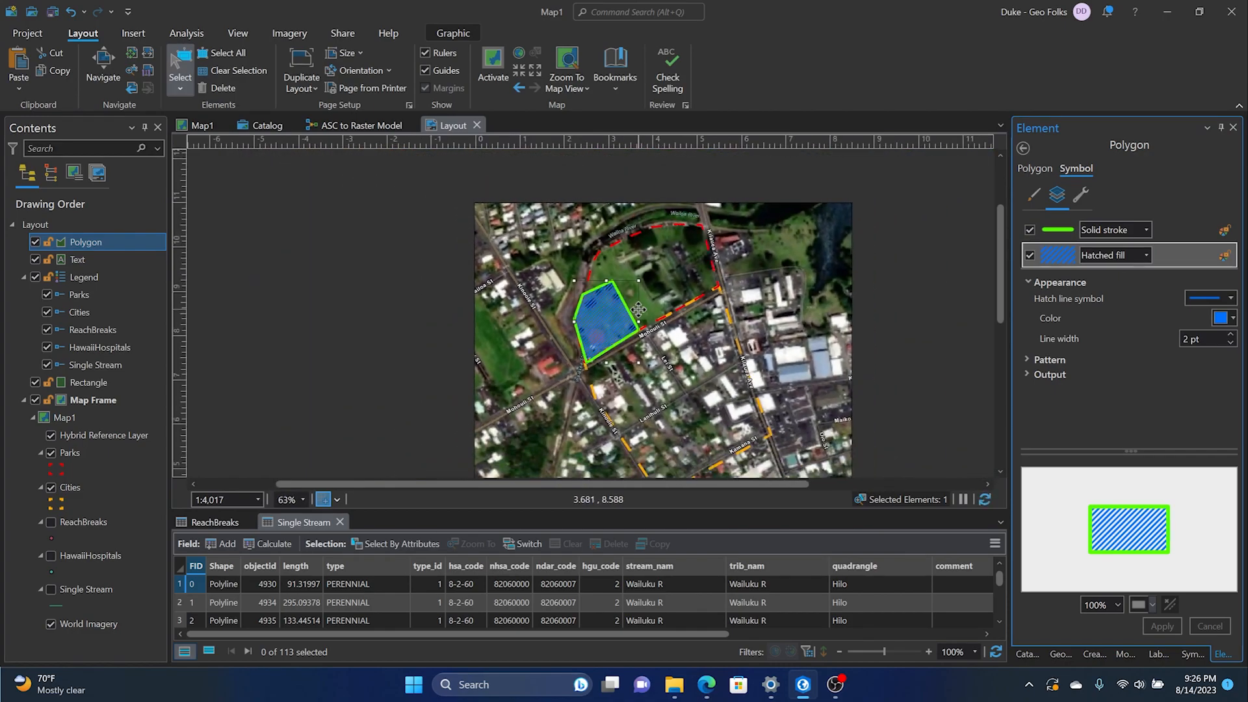